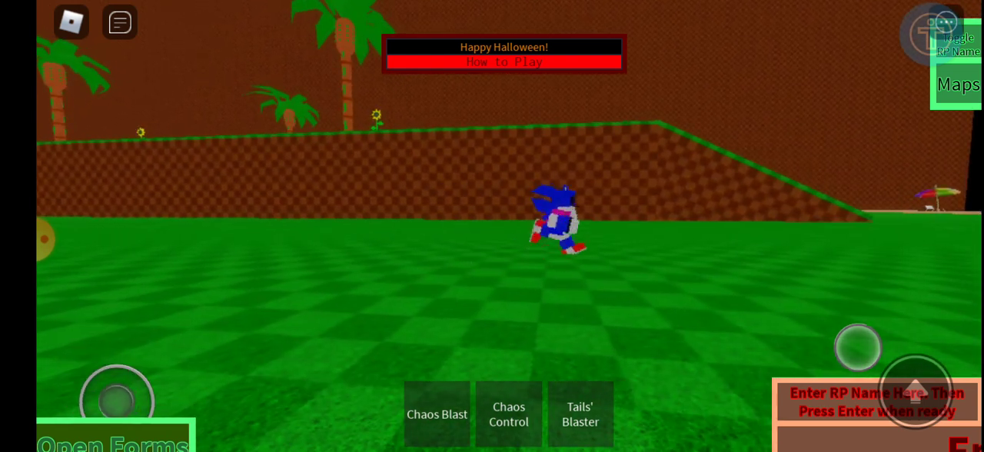
Step: Roam the green zone and fire Chaos Control, Tails' Blaster and Chaos Blast abilities
click(107, 440)
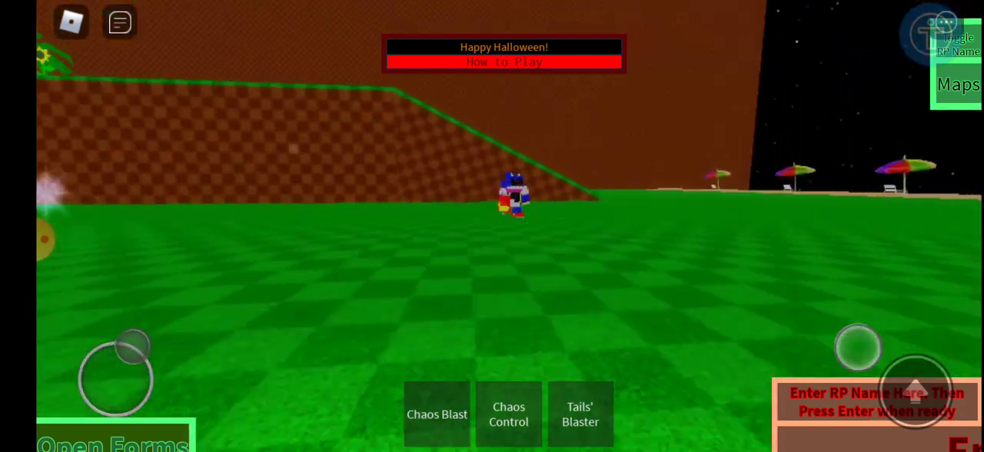
click(111, 442)
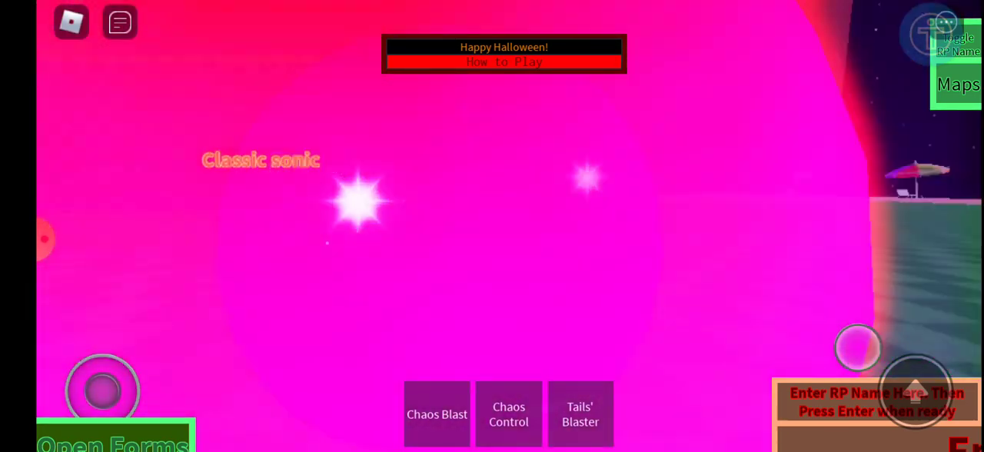
click(508, 413)
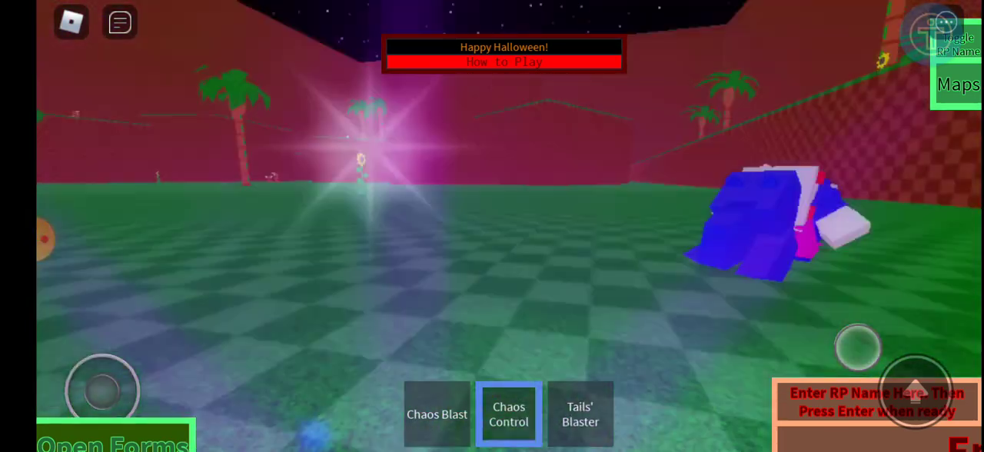
click(580, 413)
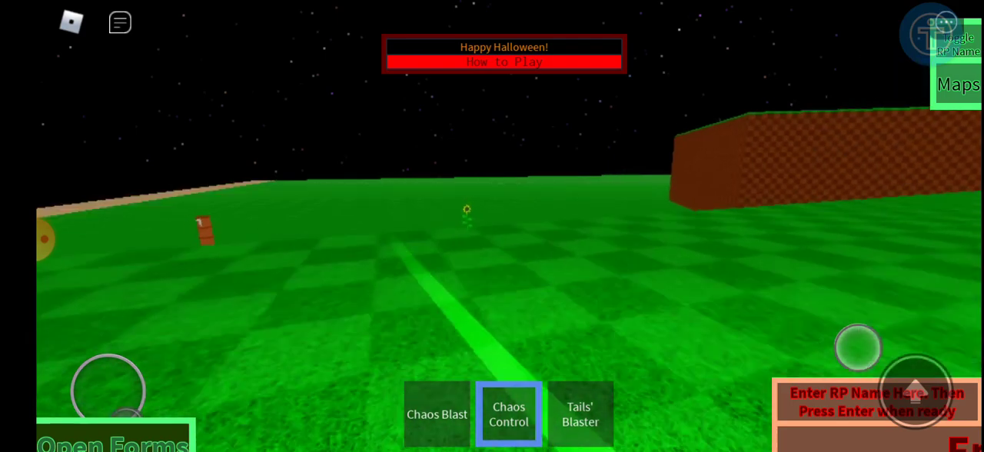
click(437, 413)
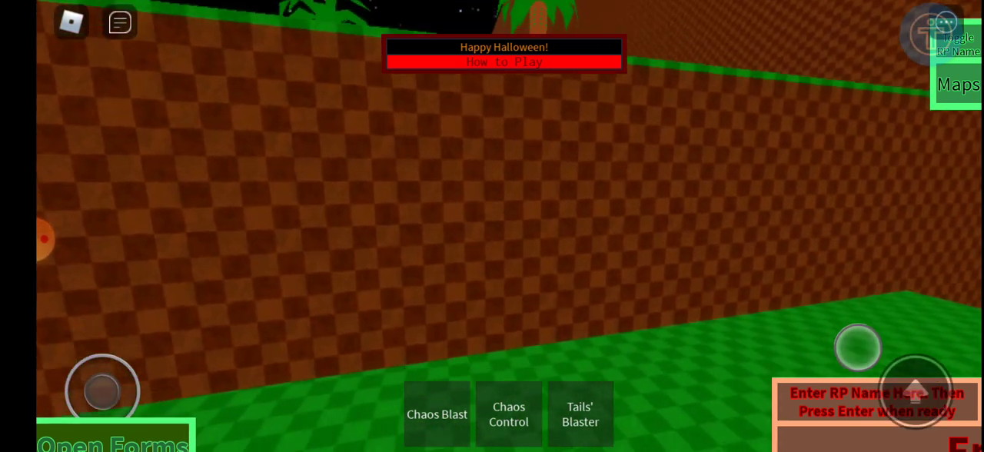
click(507, 414)
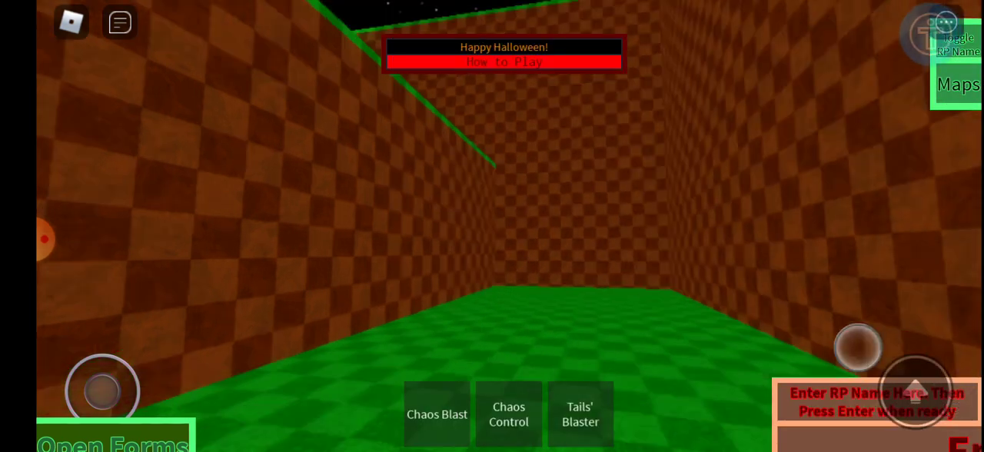
click(507, 414)
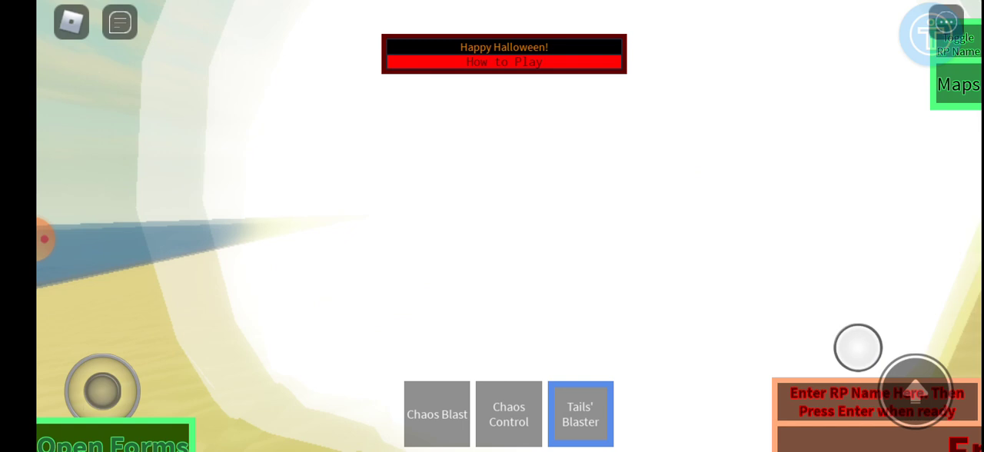
Step: Fire more Chaos Blasts at the other player, then show the form list (Normal, Super, Hyper, Dark)
click(507, 413)
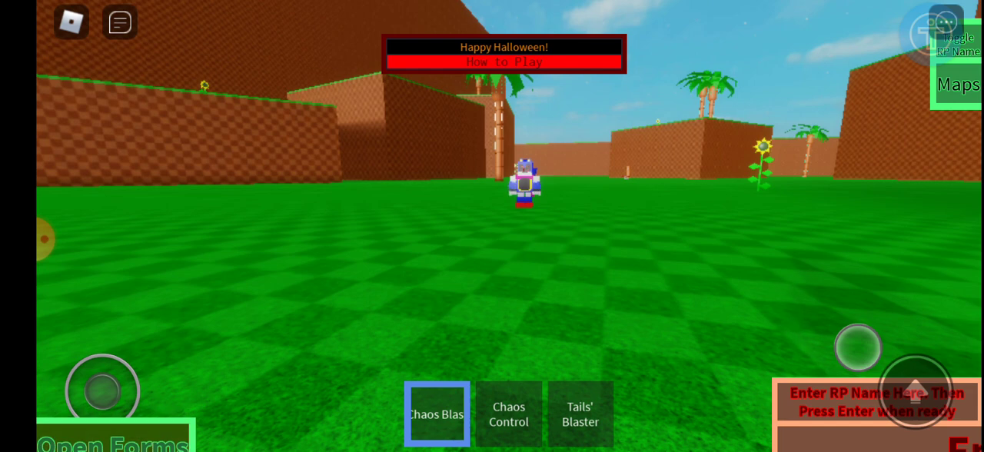
click(108, 443)
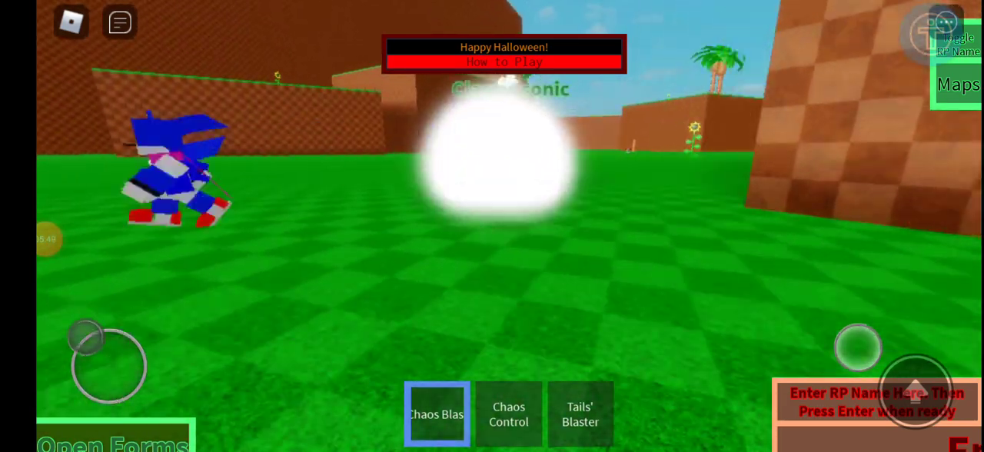
click(507, 413)
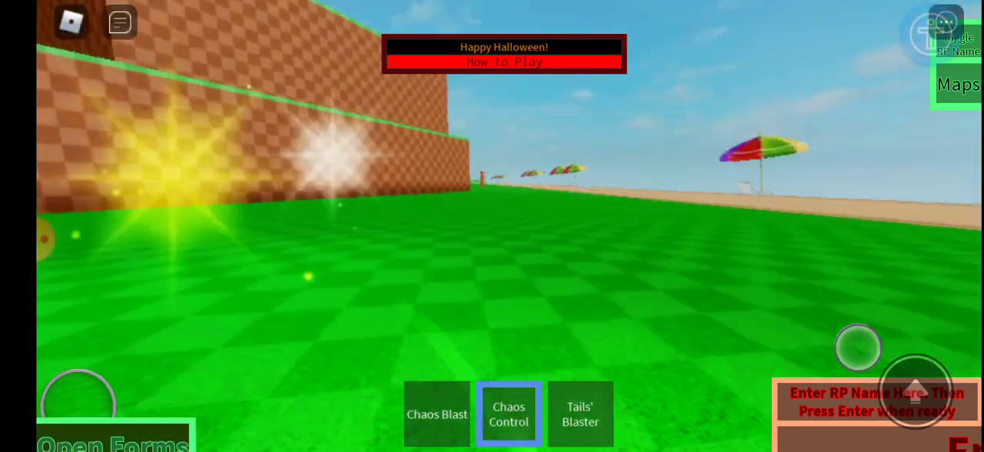
click(437, 414)
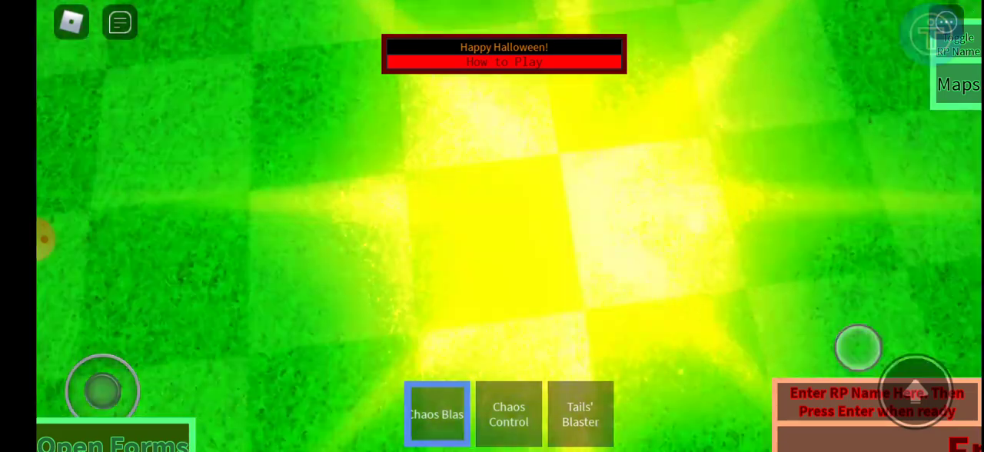
click(107, 443)
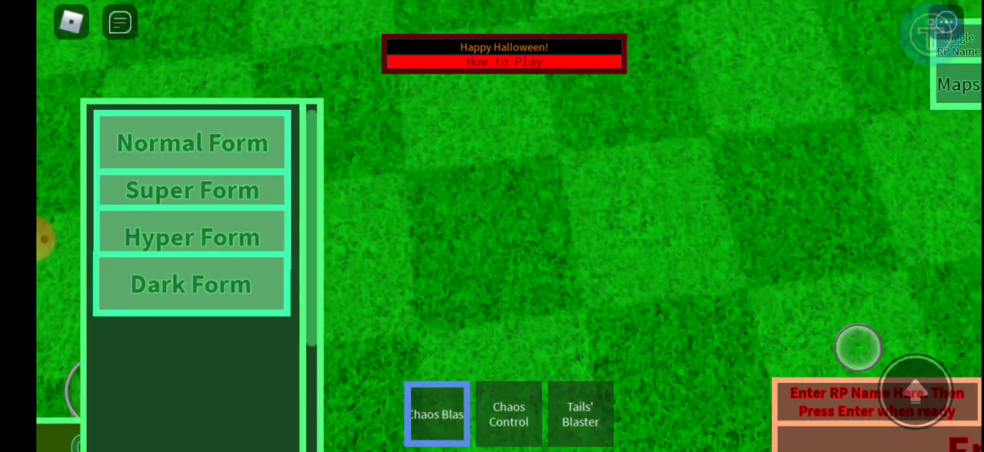